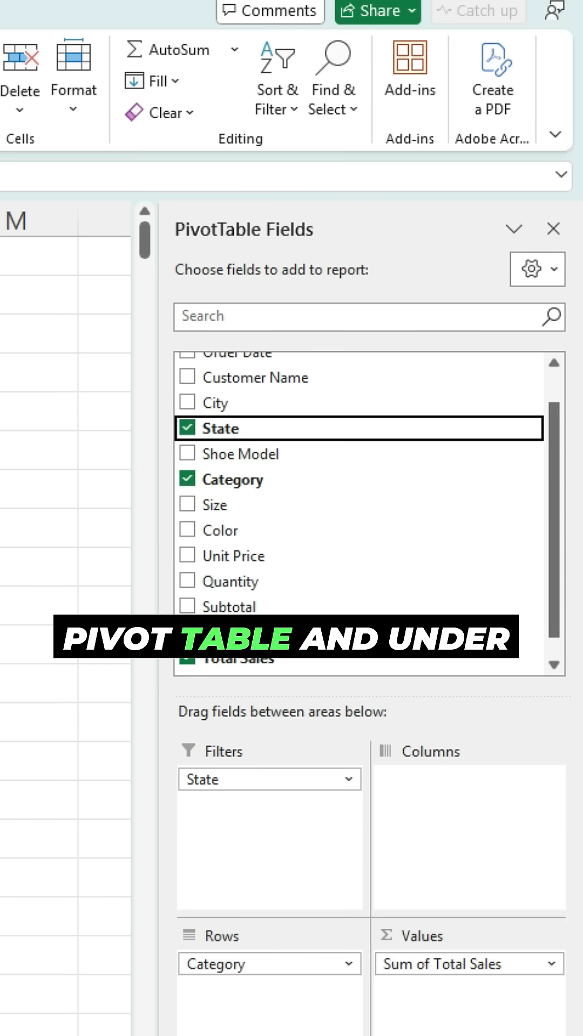
- Choose Show Report Filter Pages for the sales pivot table from PivotTable Analyze > Options
left_click(73, 113)
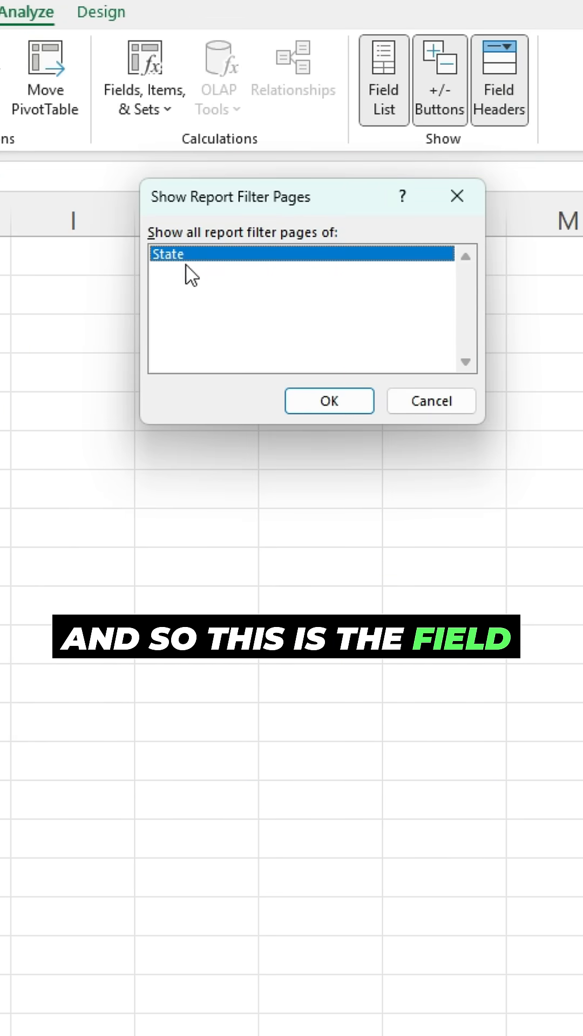
mouse_move(277, 320)
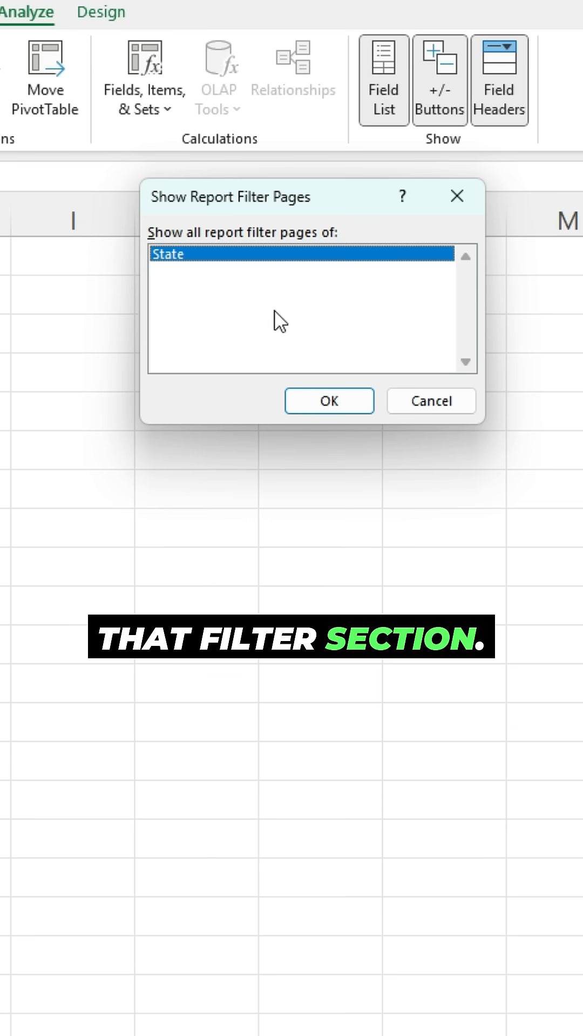
- Confirm State as the filter field, generating one pivot sheet per state (IA shows $2,137 total)
left_click(329, 401)
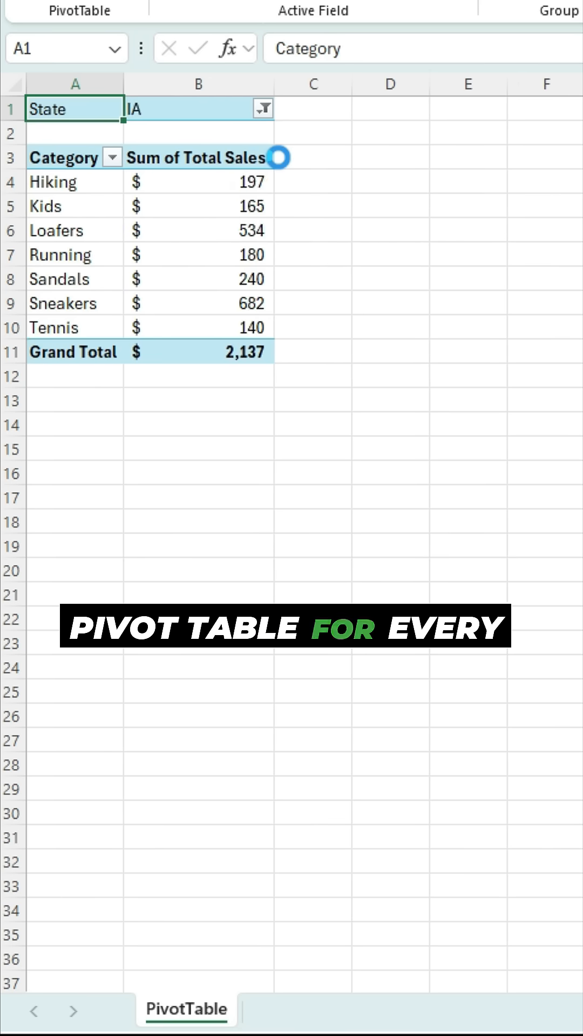
- View the AK sheet ($1,545 total) and scroll the sheet tabs to reveal later state sheets
left_click(264, 108)
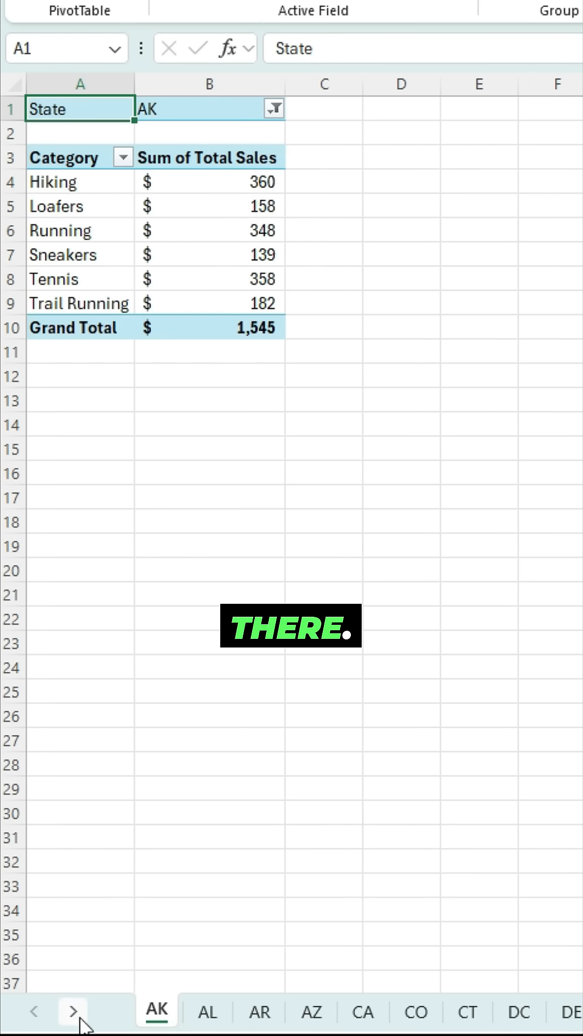
left_click(71, 1010)
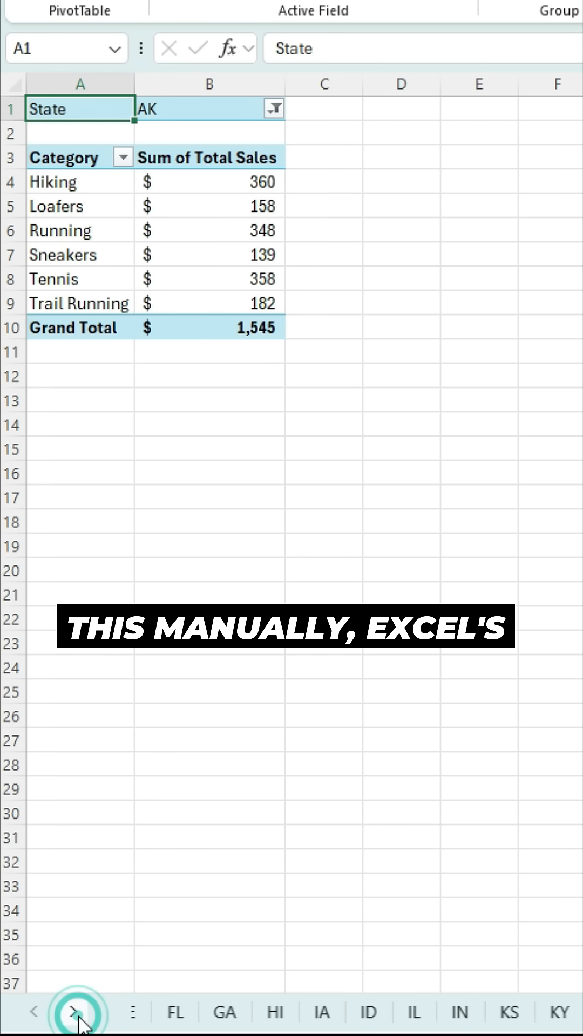
left_click(74, 1011)
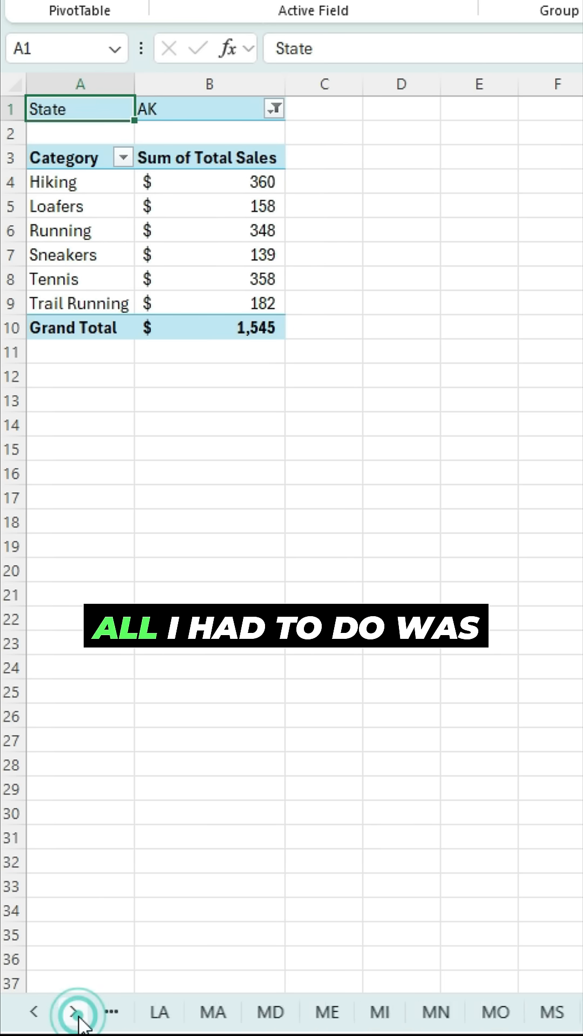
left_click(77, 119)
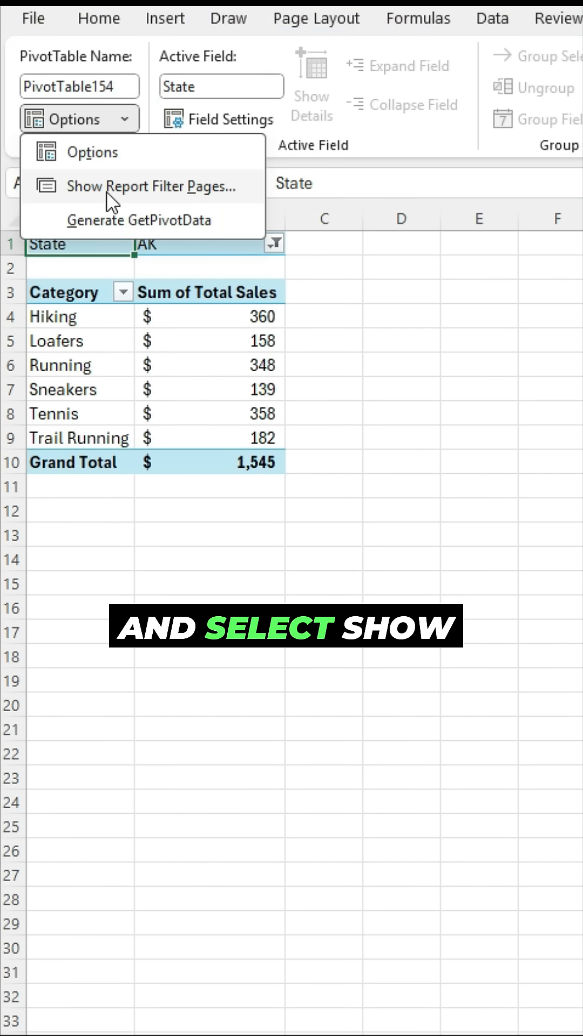
mouse_move(349, 227)
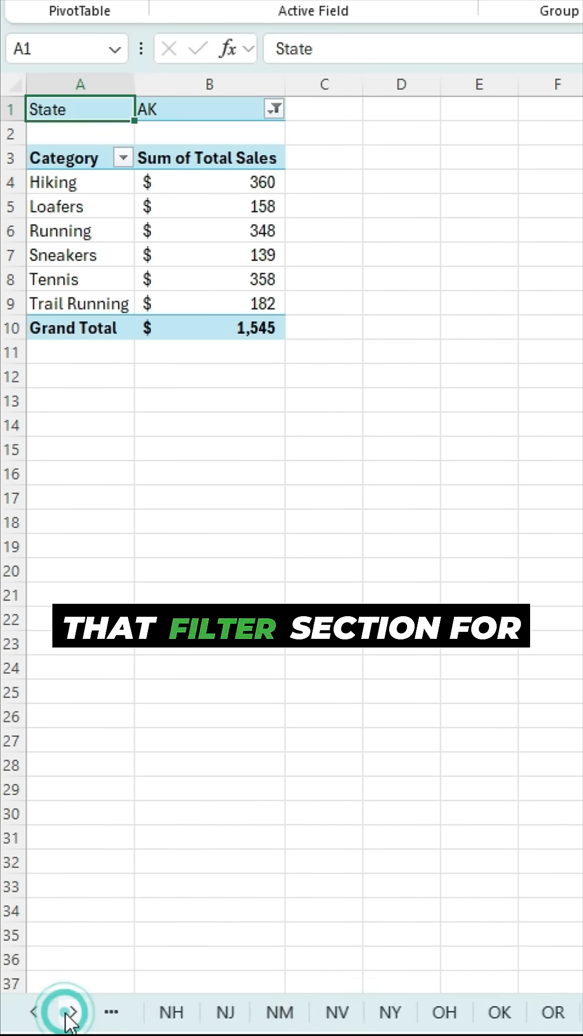
- Review the UT, SD and SC state sheets in turn, ending on SC's $2,284 total
left_click(71, 1012)
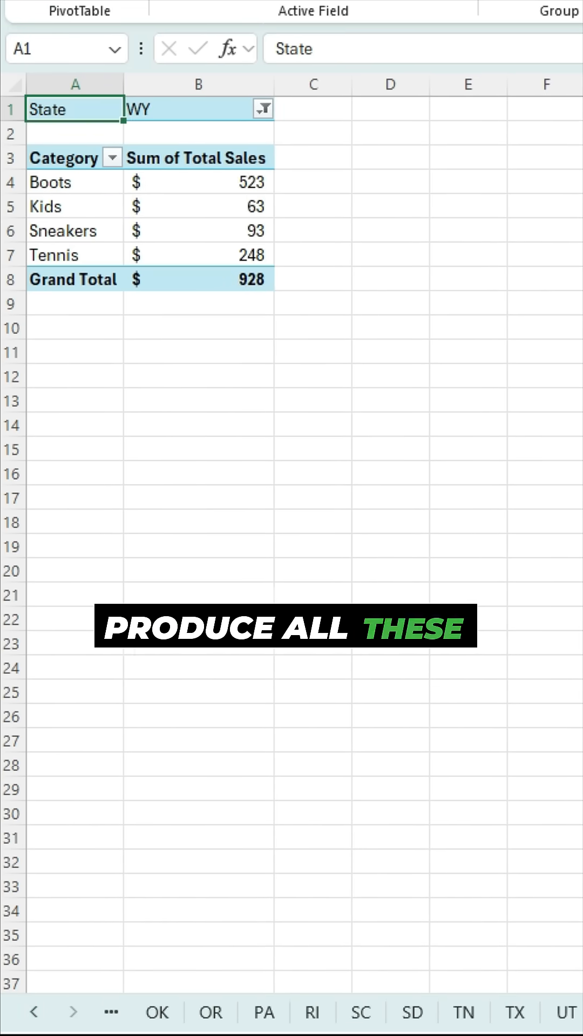
left_click(563, 1012)
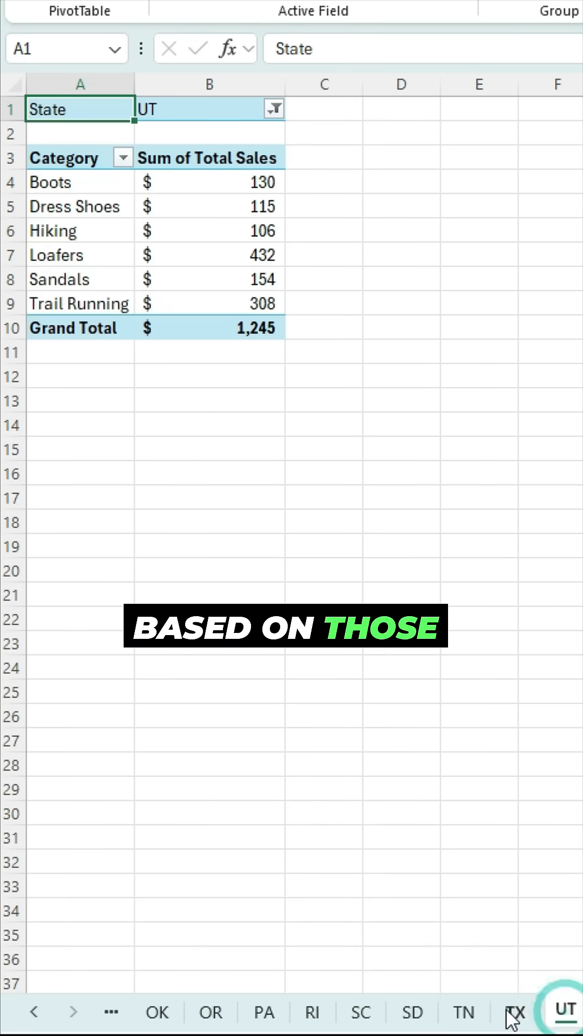
left_click(412, 1011)
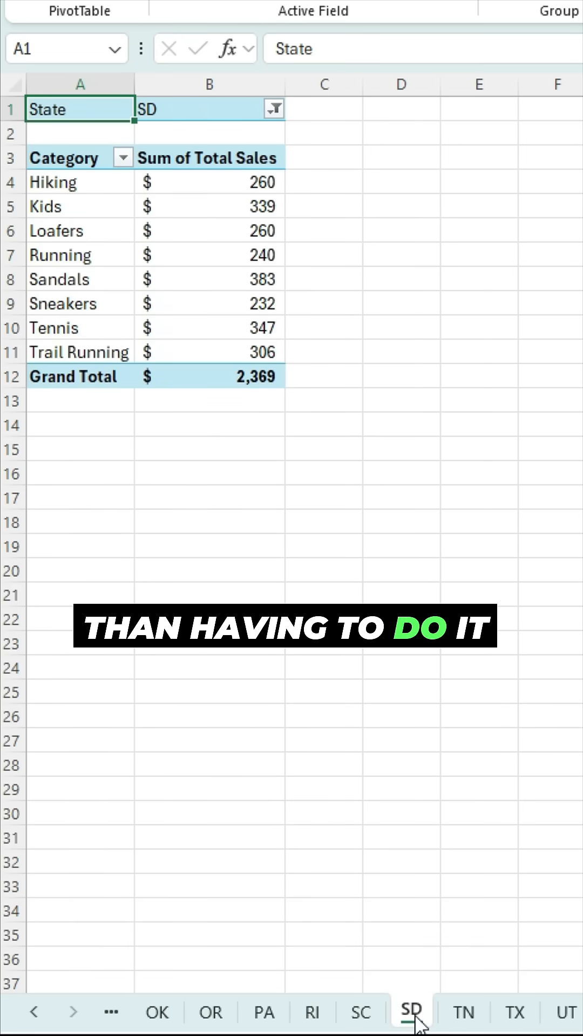
left_click(360, 1012)
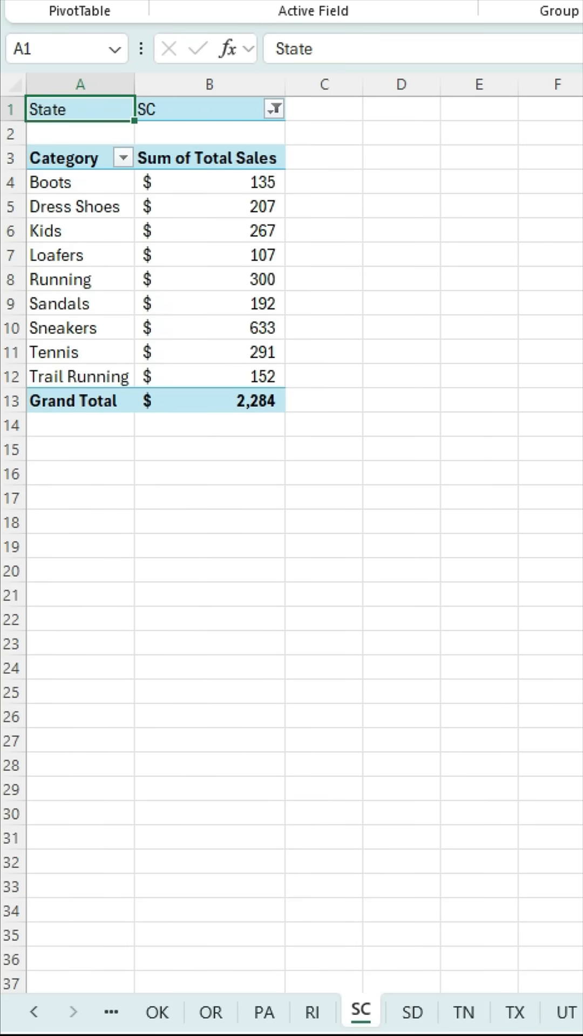